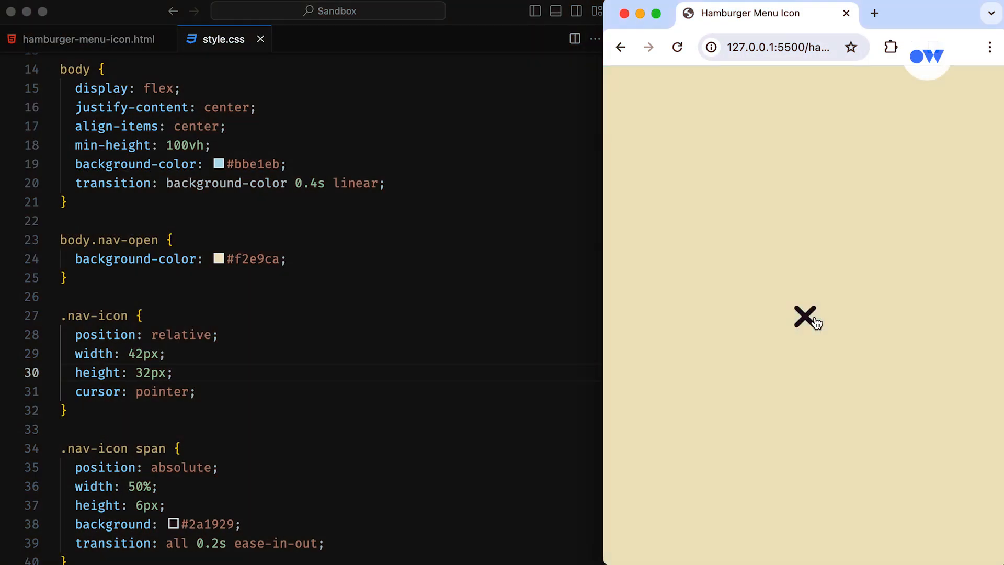
pyautogui.moveTo(813, 328)
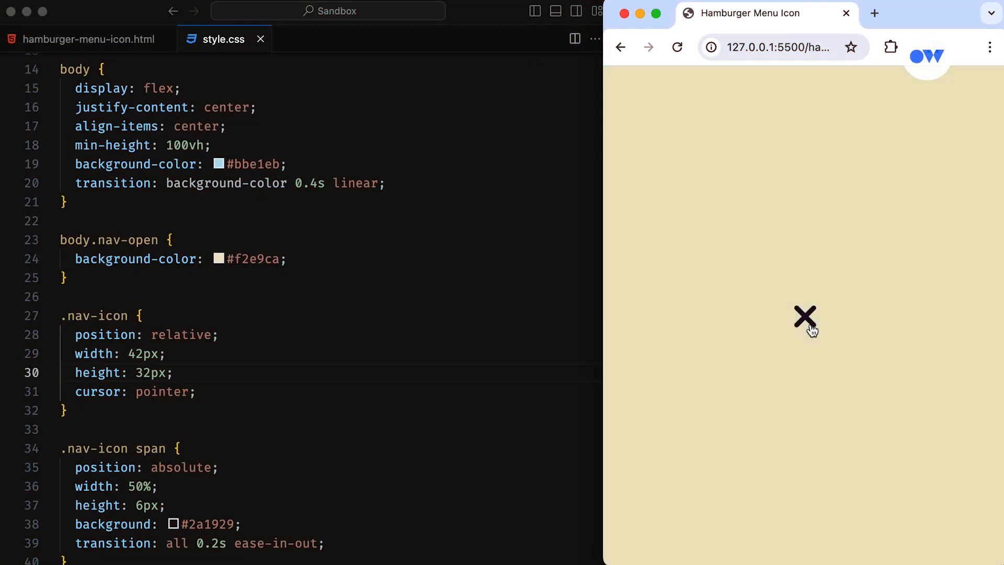
# Step: Toggle the finished icon from the X back to three bars, restoring the light blue background
pyautogui.click(805, 316)
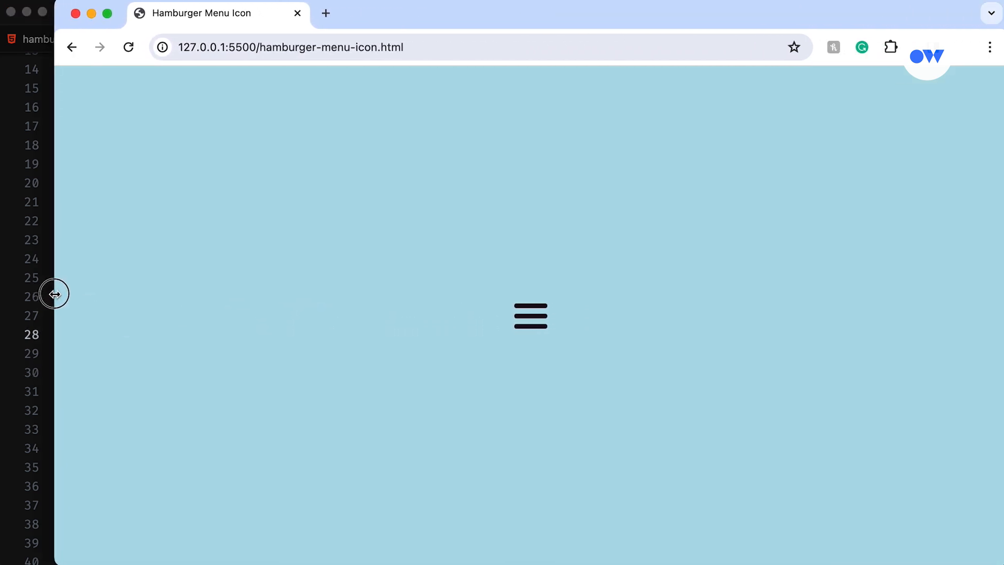
pyautogui.moveTo(530, 316)
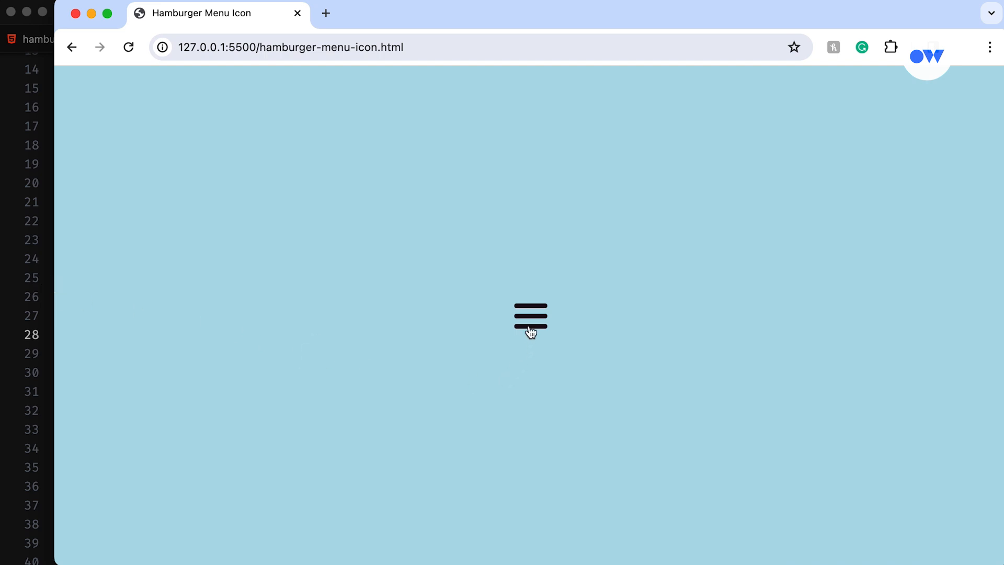
pyautogui.click(530, 315)
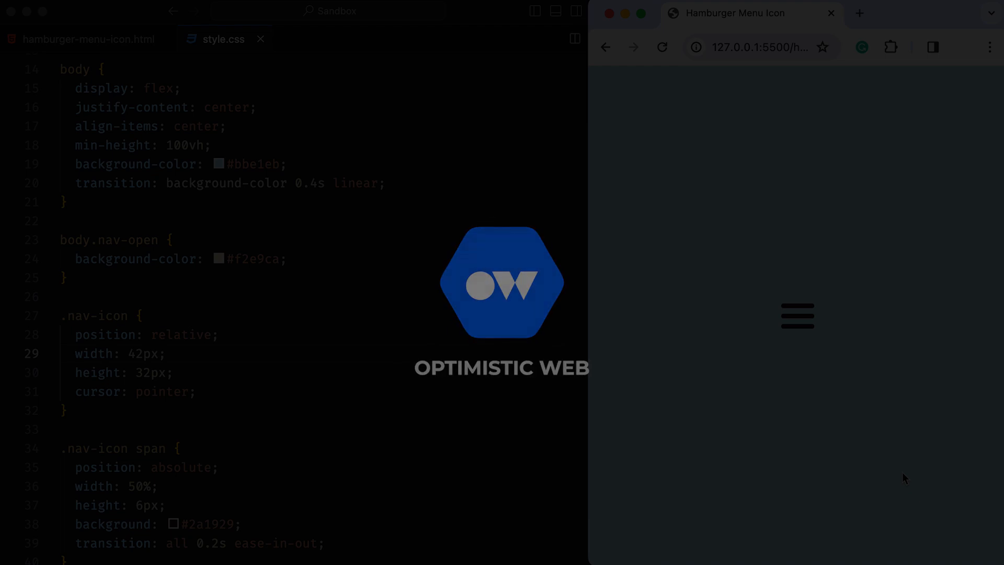
pyautogui.click(84, 39)
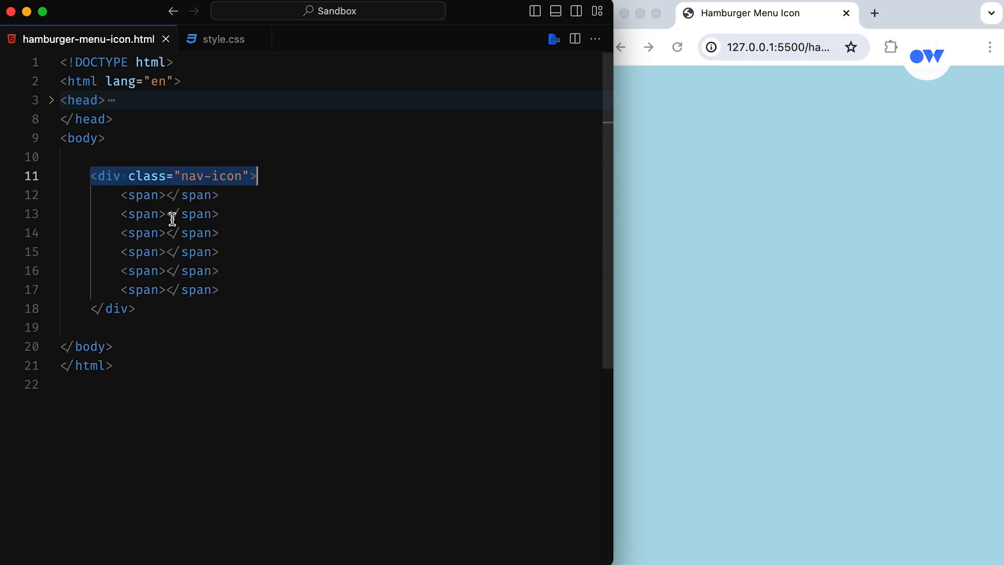
pyautogui.click(220, 290)
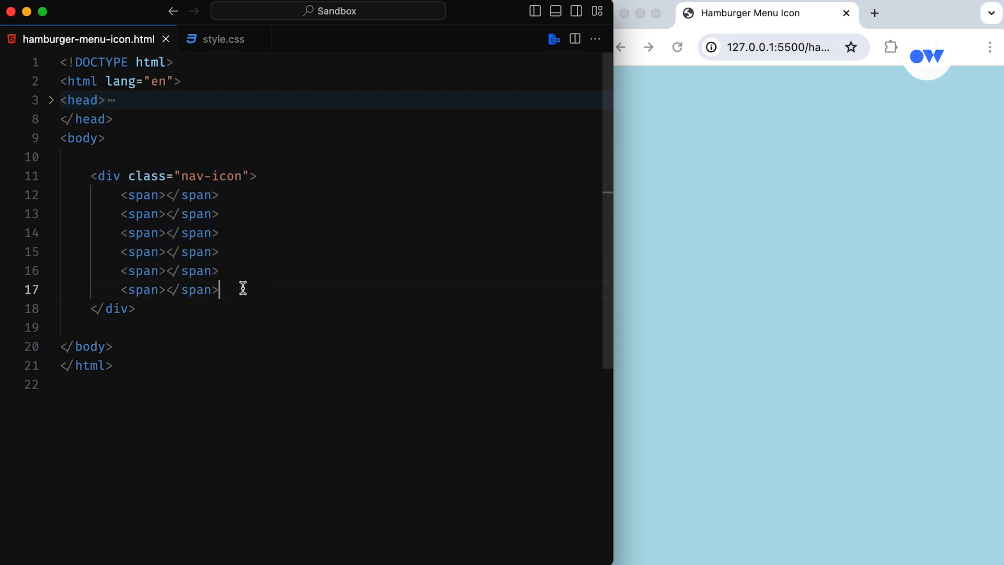
pyautogui.moveTo(268, 109)
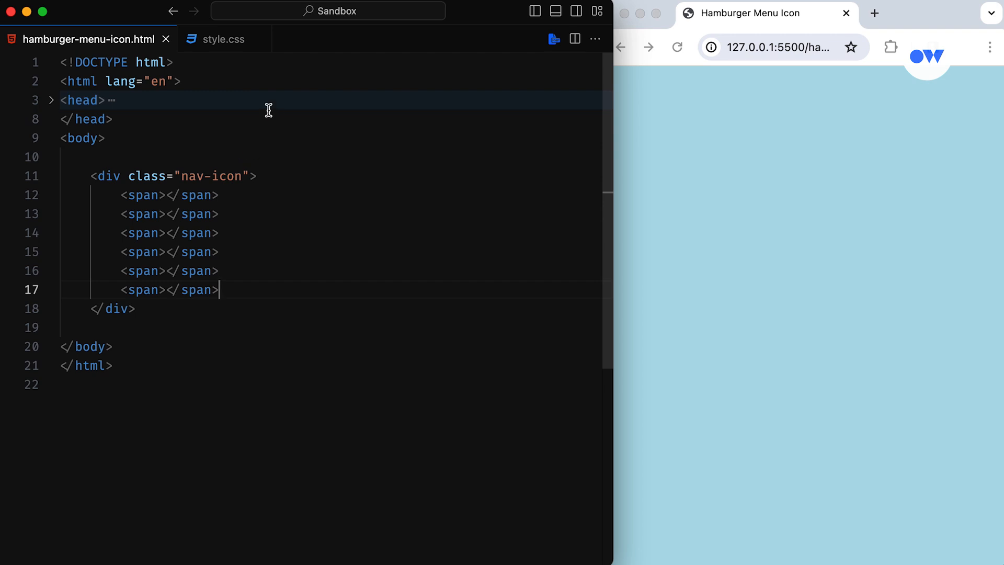
pyautogui.moveTo(224, 39)
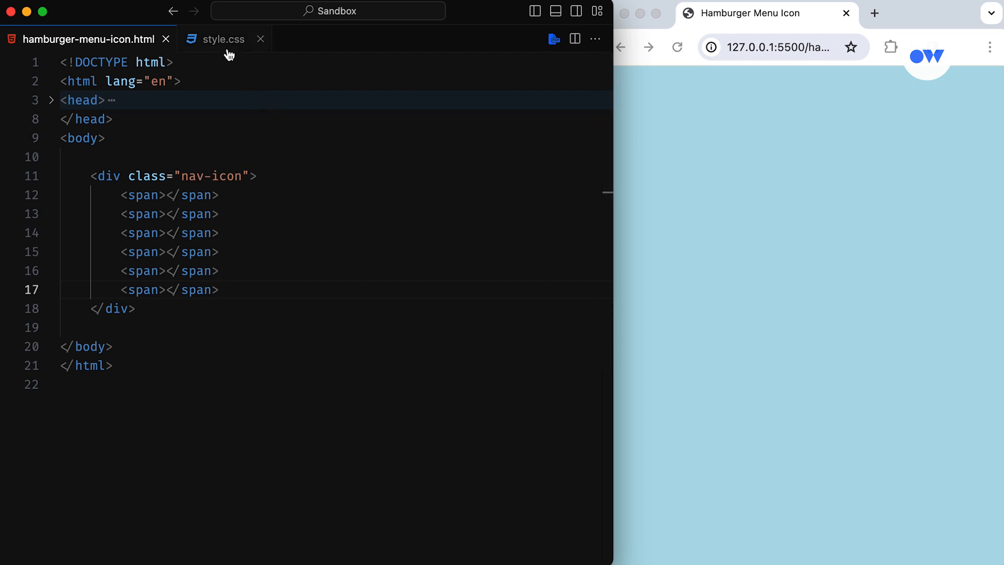
# Step: Add a .nav-icon rule 42px wide and start .nav-icon span as absolute, 50%-wide dark bars
pyautogui.click(222, 39)
pyautogui.write('w')
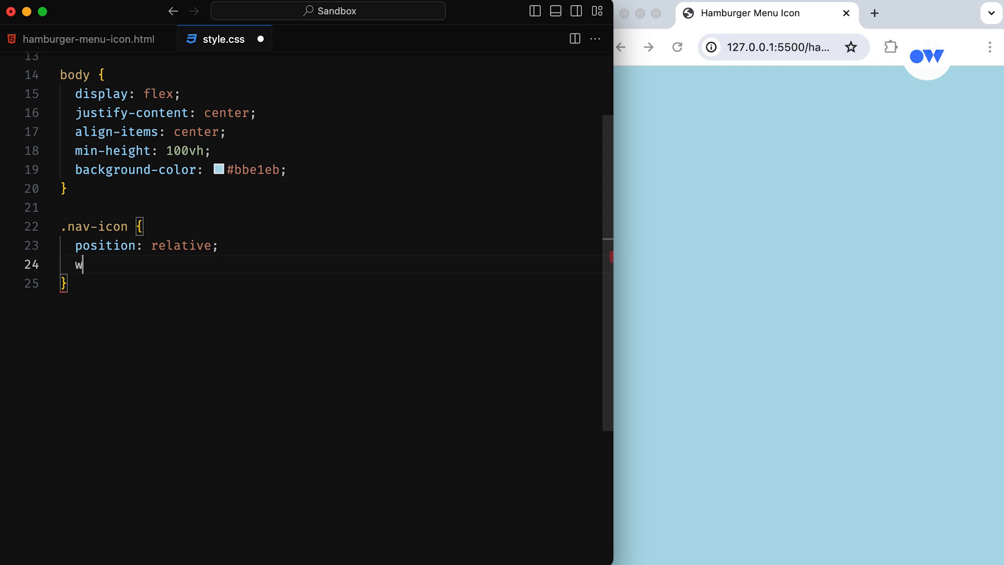
pyautogui.write('idth: 42px;')
pyautogui.write('cursor: pointer;')
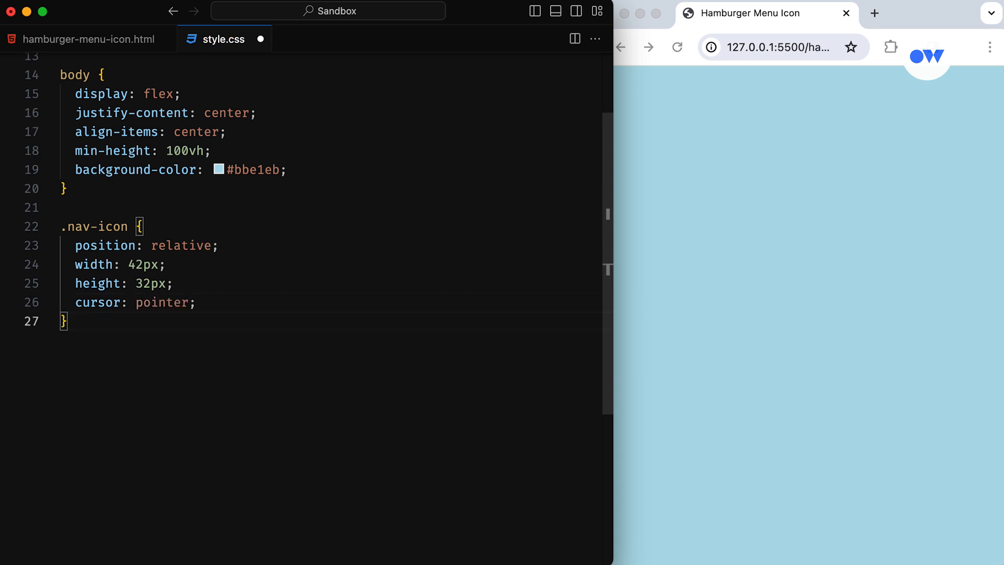
pyautogui.write('.')
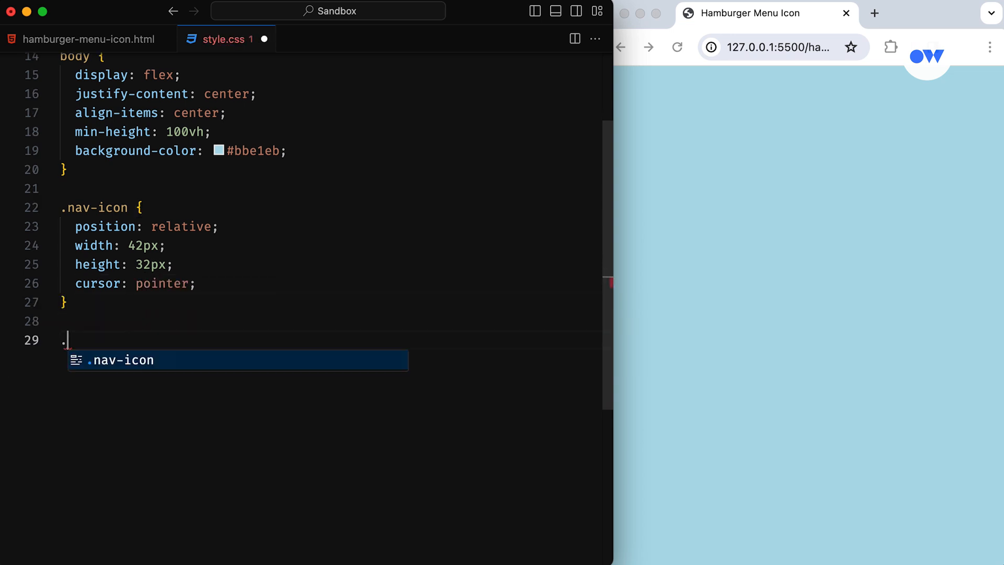
pyautogui.write('nav-icon span {')
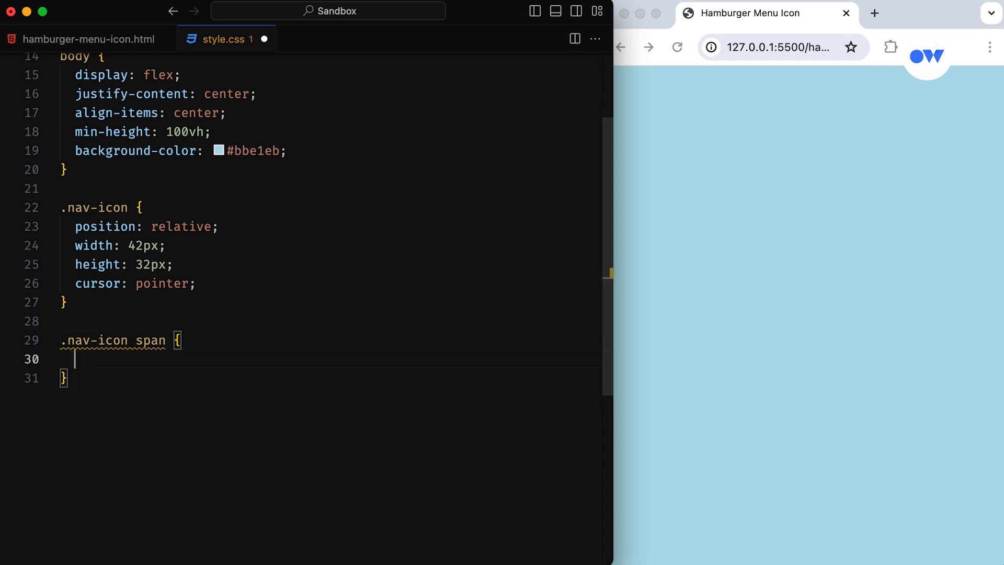
pyautogui.write('position: absolute;')
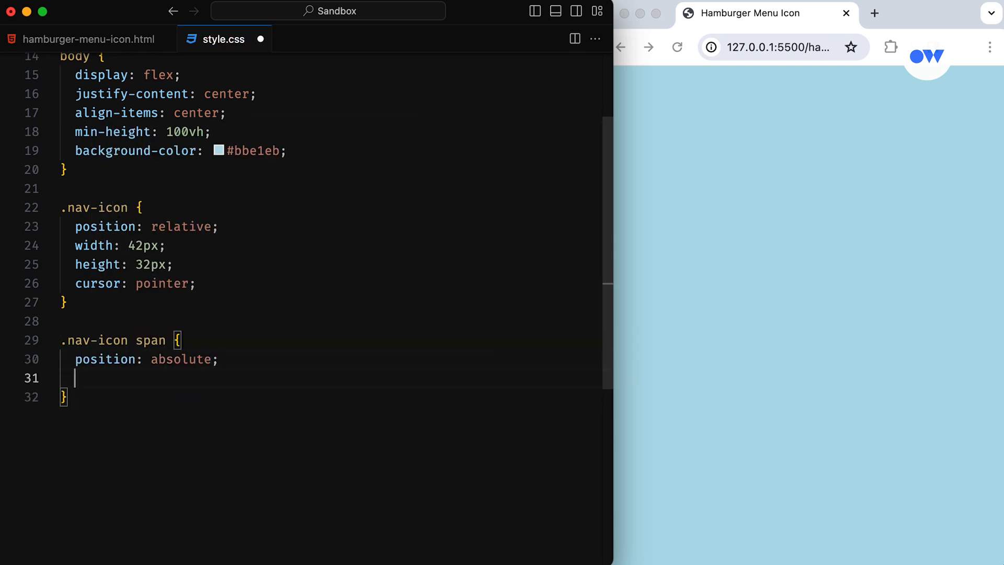
pyautogui.write('width: 50%;')
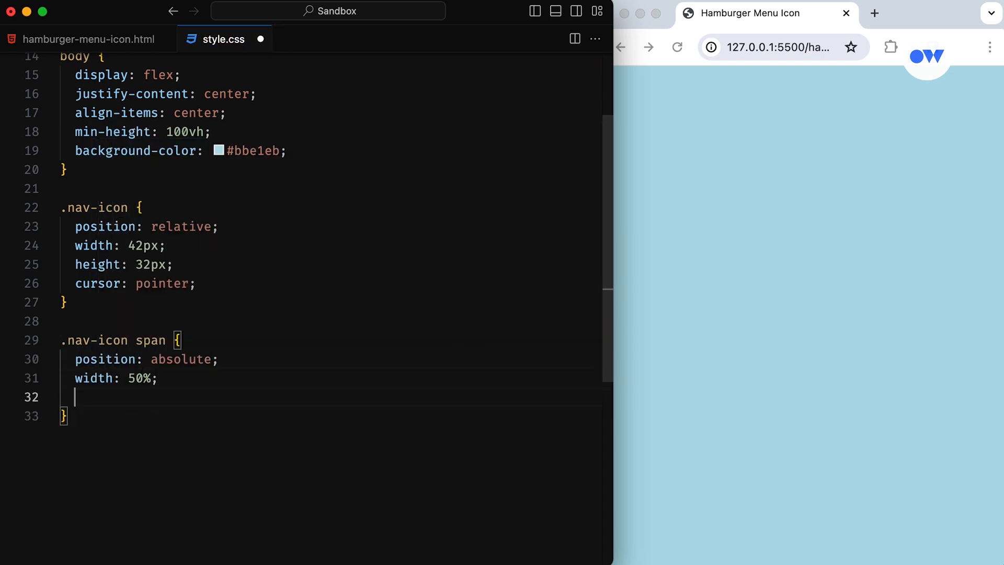
pyautogui.write('background: #2a1929;')
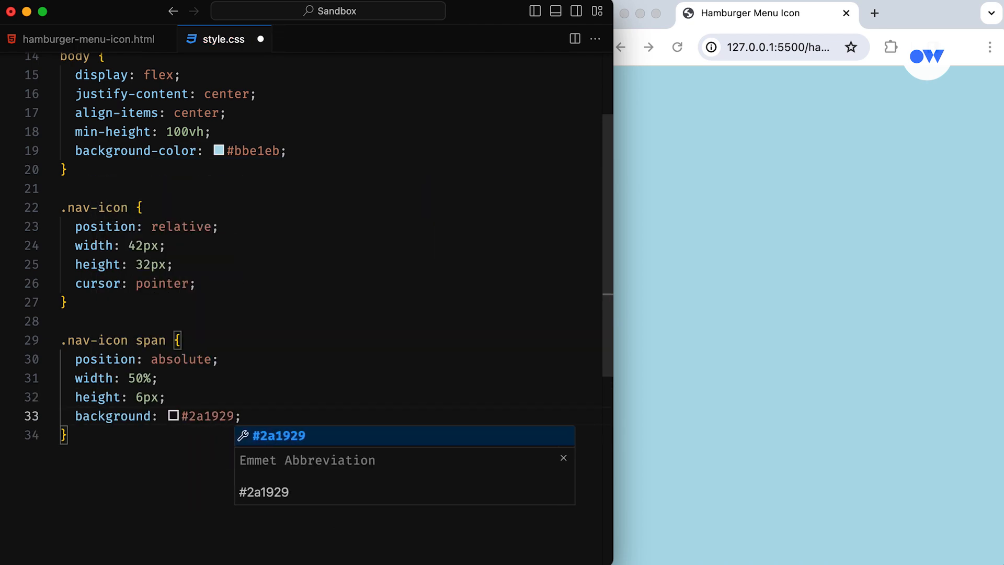
# Step: Give the spans a transition of all 0.2s ease-in-out
pyautogui.write('transition: all 0.2;')
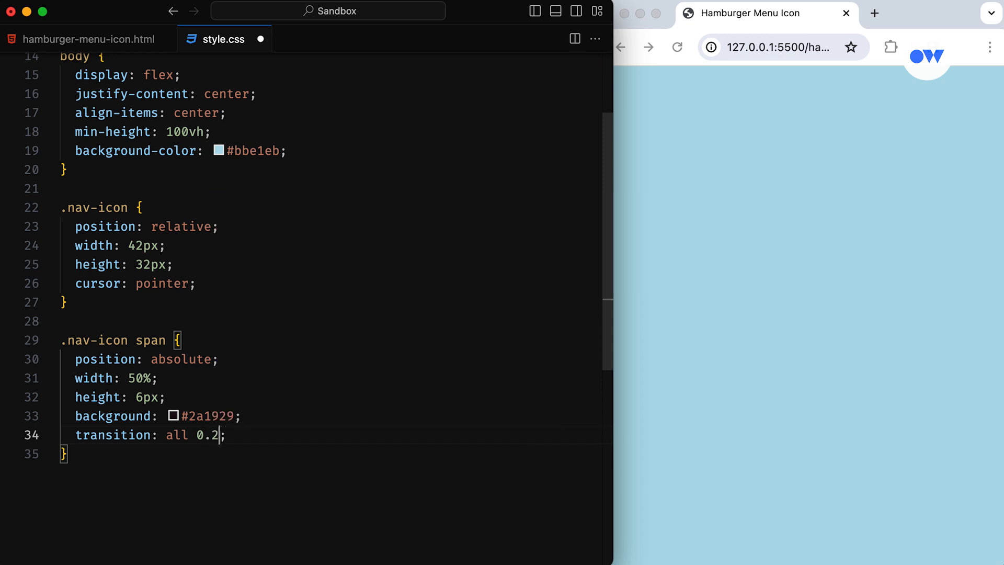
pyautogui.write('s ease')
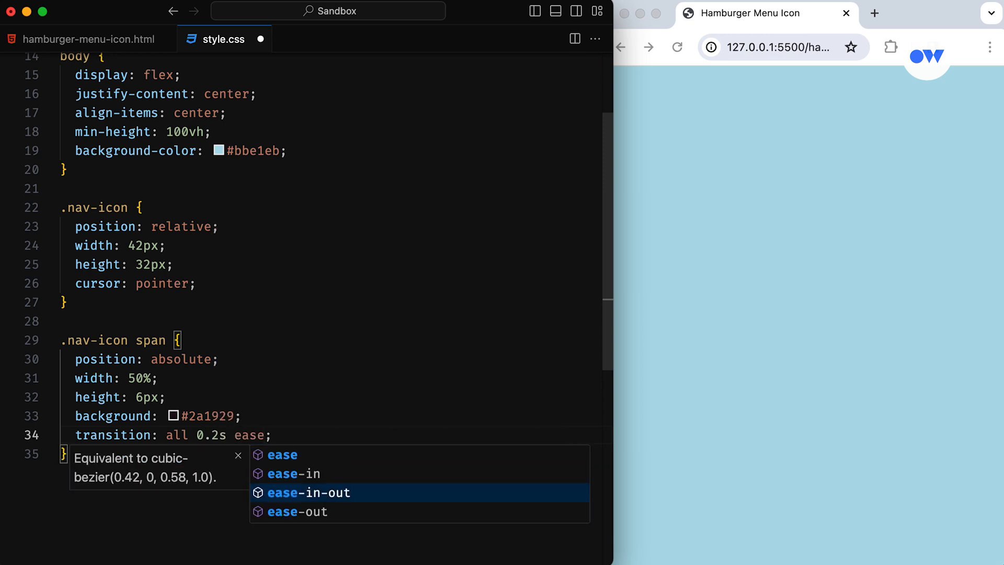
pyautogui.click(308, 492)
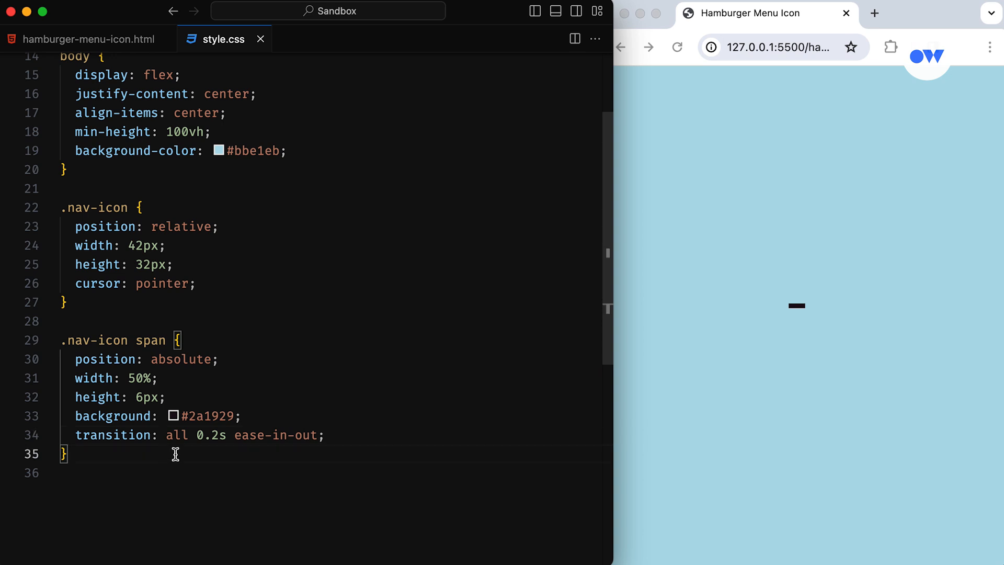
# Step: Add .nav-icon span:nth-child(odd) with left: 0 and border-radius 0 9px 9px 0, then begin the even rule
pyautogui.write('.nav-icon')
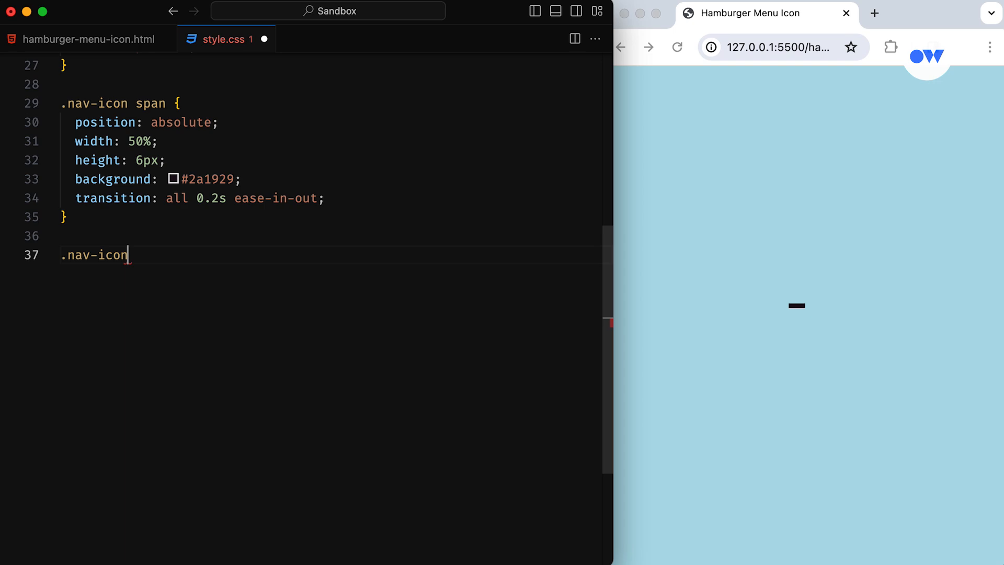
pyautogui.write('span:nth-child(odd) {')
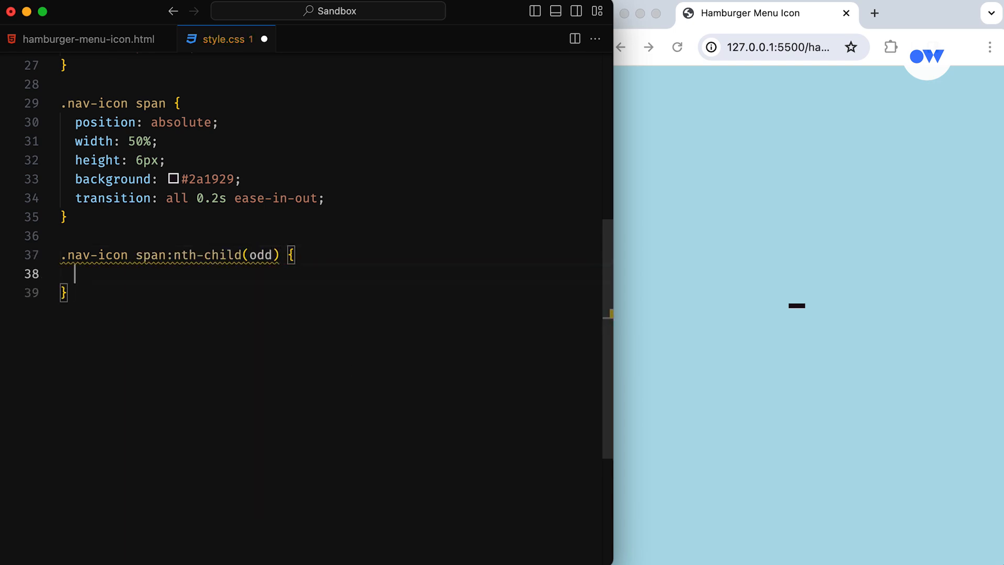
pyautogui.write('left: 0;')
pyautogui.write('left: 50%;')
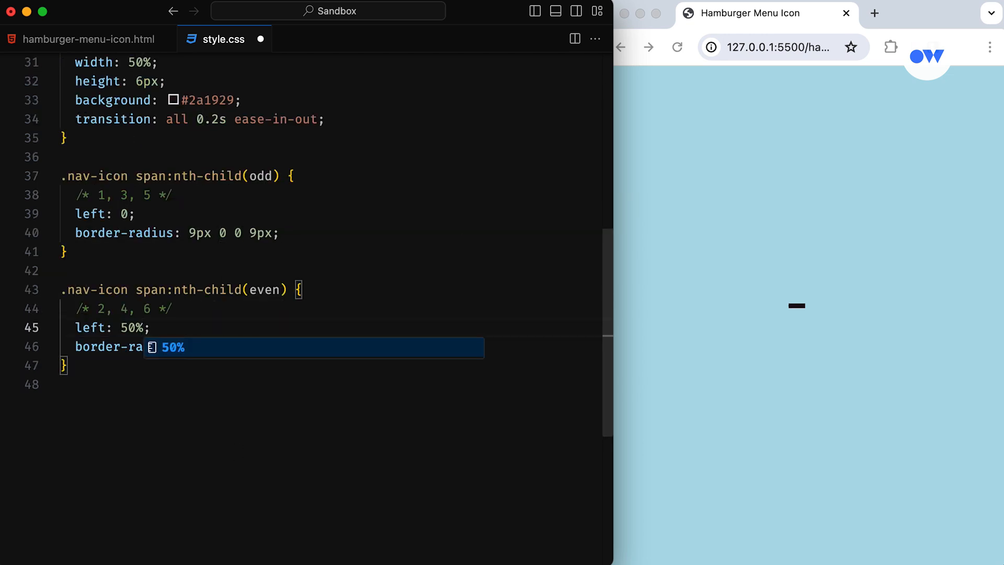
pyautogui.write('0 9px 9px 0;')
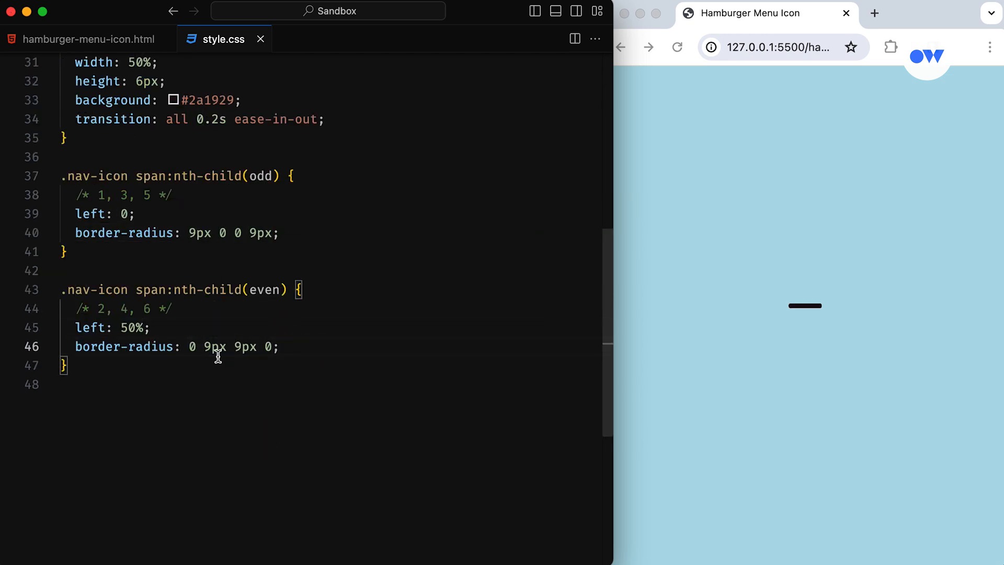
pyautogui.write('.nav-icon span:nth-child(6) {')
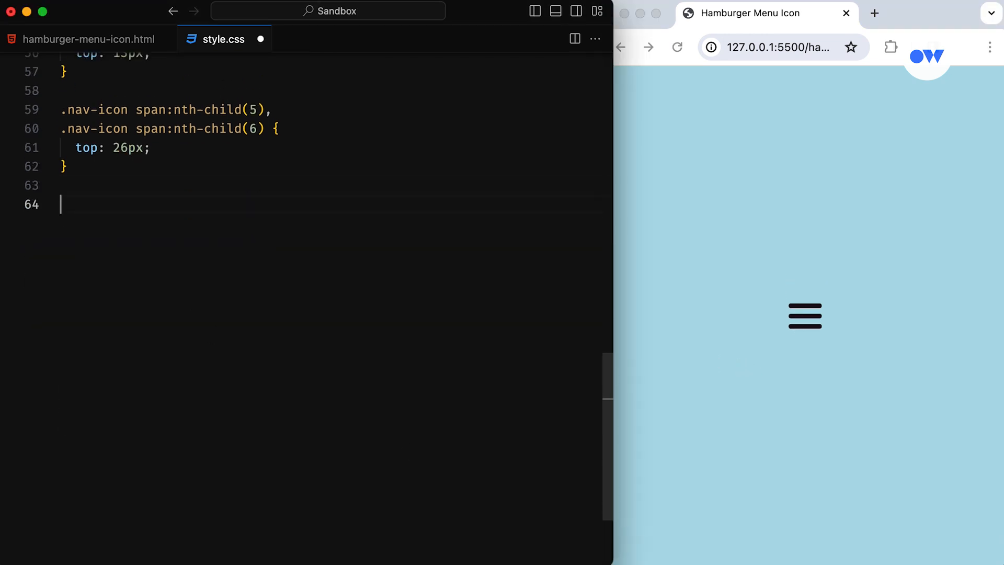
# Step: Add .nav-open .nav-icon span:nth-child rules with rotate(45deg) and left: 5px, and save
pyautogui.write('.nav-open')
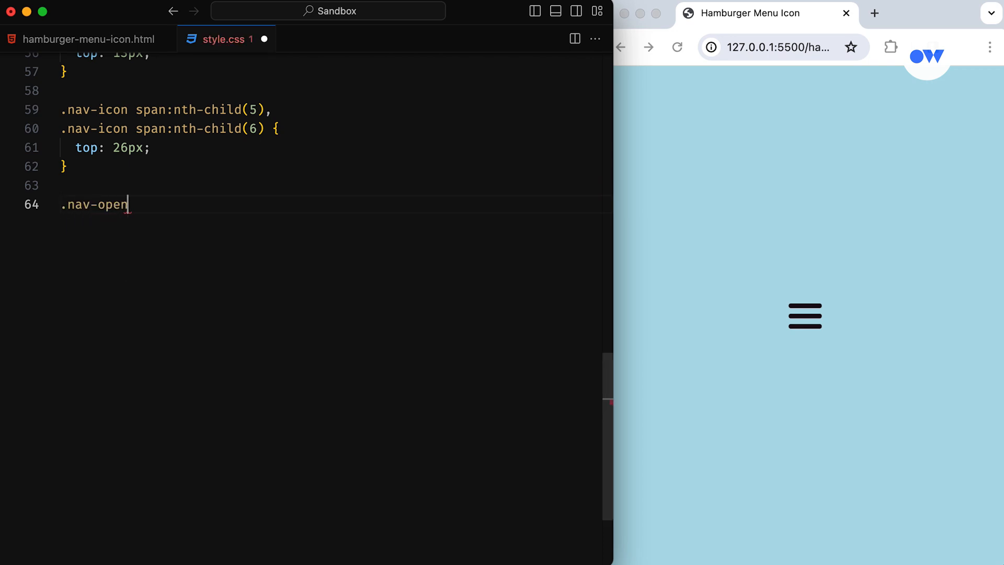
pyautogui.write('.nav-icon span:nth-child(1),')
pyautogui.write('transform: ;')
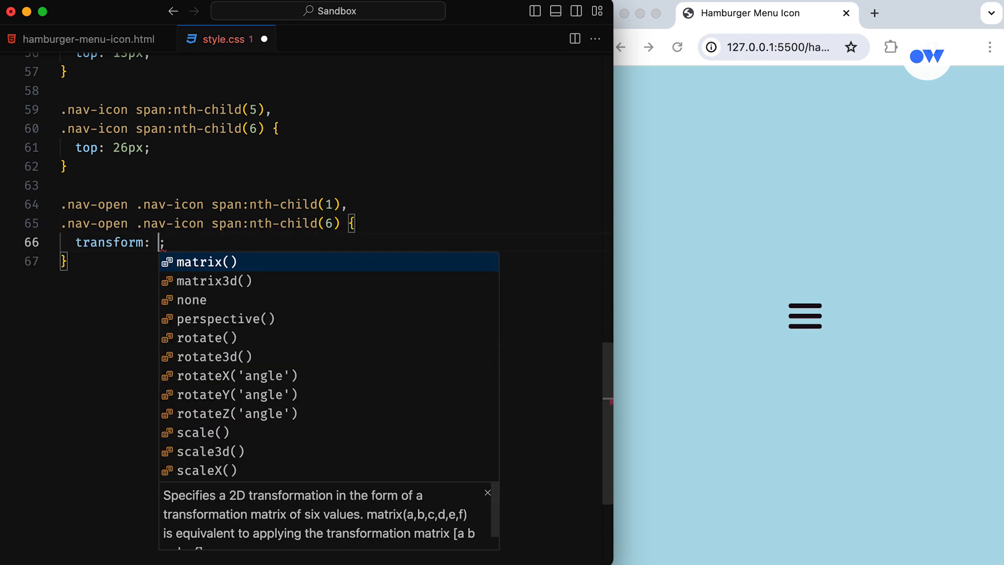
pyautogui.write('rotate(45deg)')
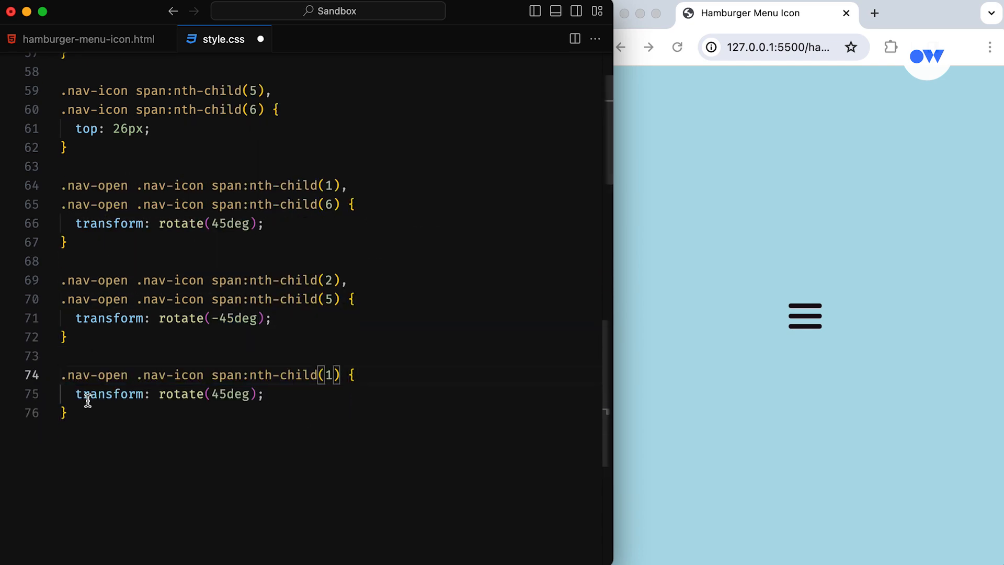
pyautogui.write('left: 5px;')
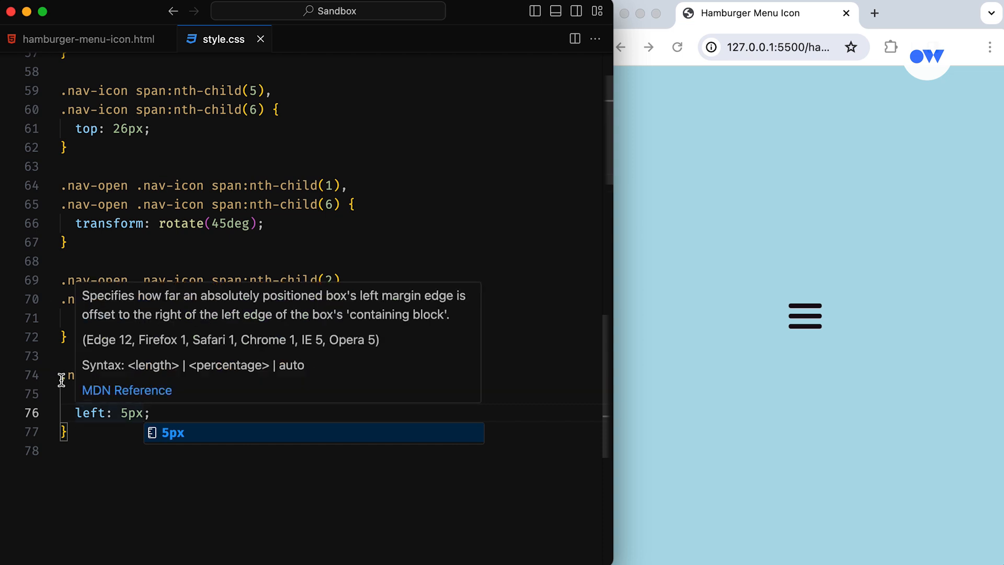
pyautogui.press('Enter')
pyautogui.write('transition: backgro;')
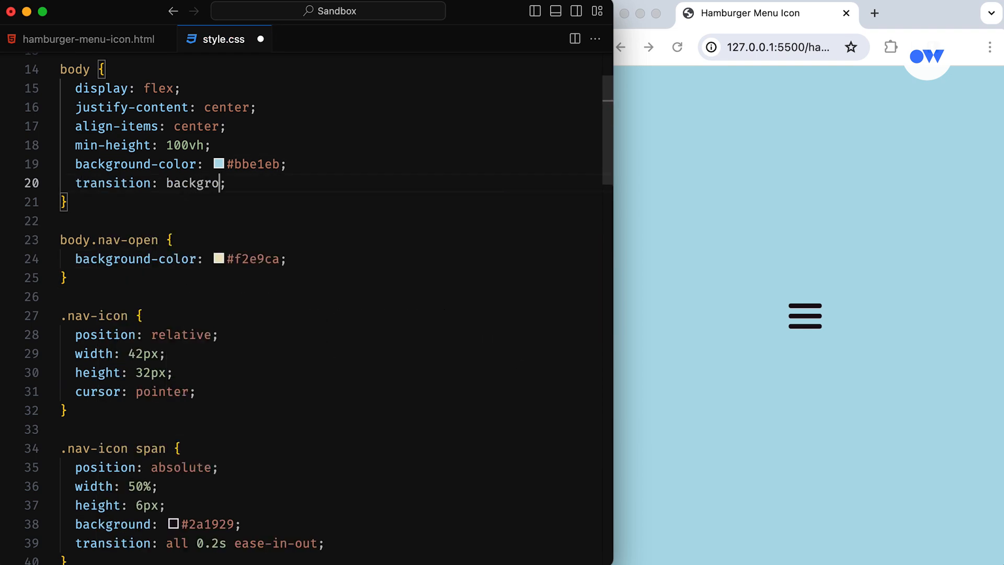
# Step: Finish the body rule with transition: background-color 0.4s linear
pyautogui.write('und-color 0.4s linear')
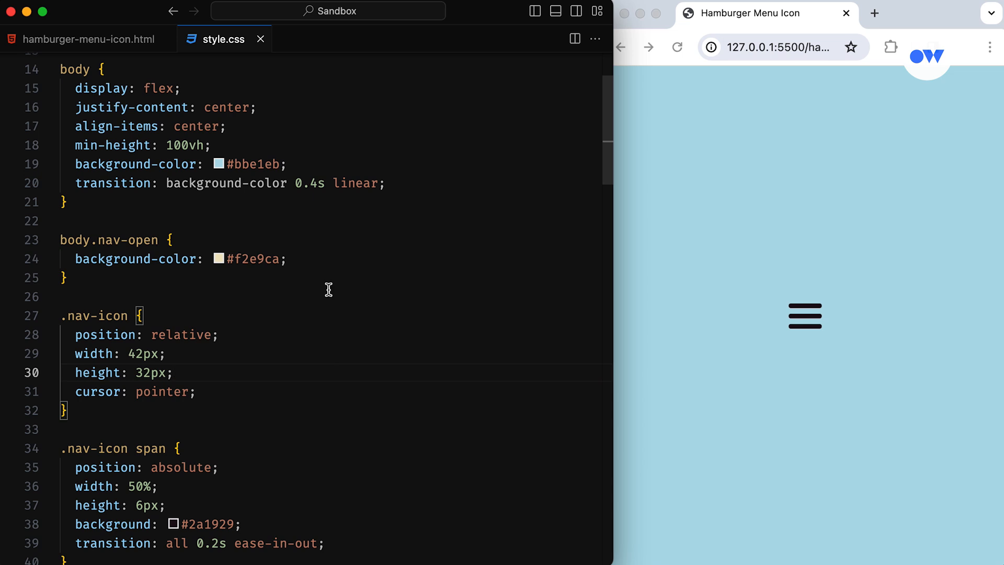
pyautogui.moveTo(287, 187)
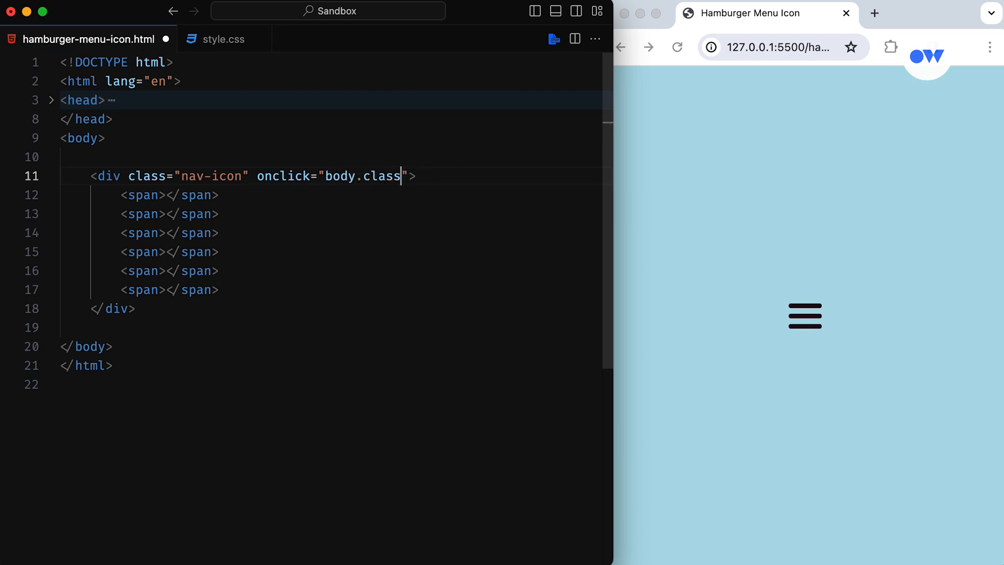
# Step: Add onclick="body.classList.toggle('nav-open')" to the nav-icon div in the HTML
pyautogui.write('List.toggle')
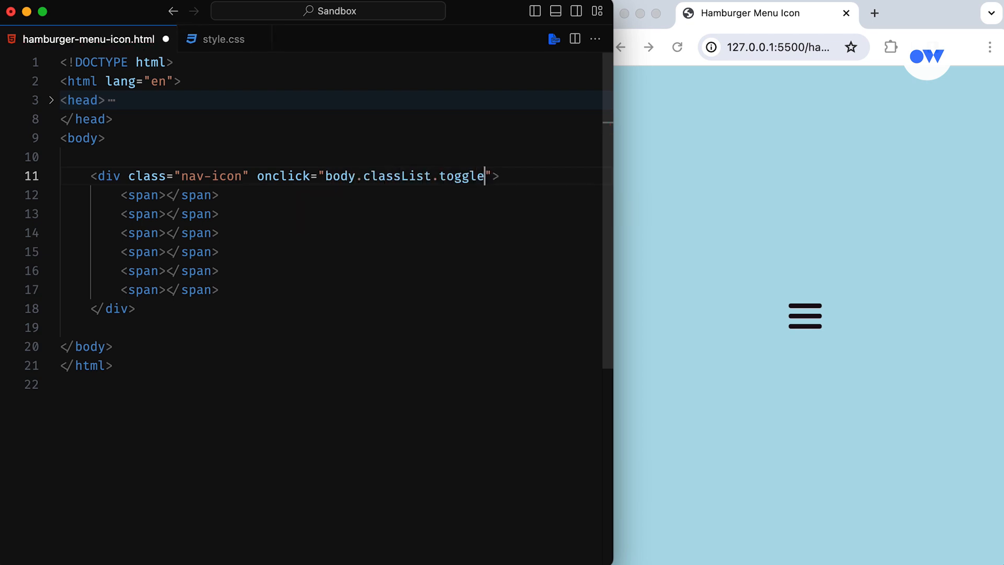
pyautogui.write("('nav-open")
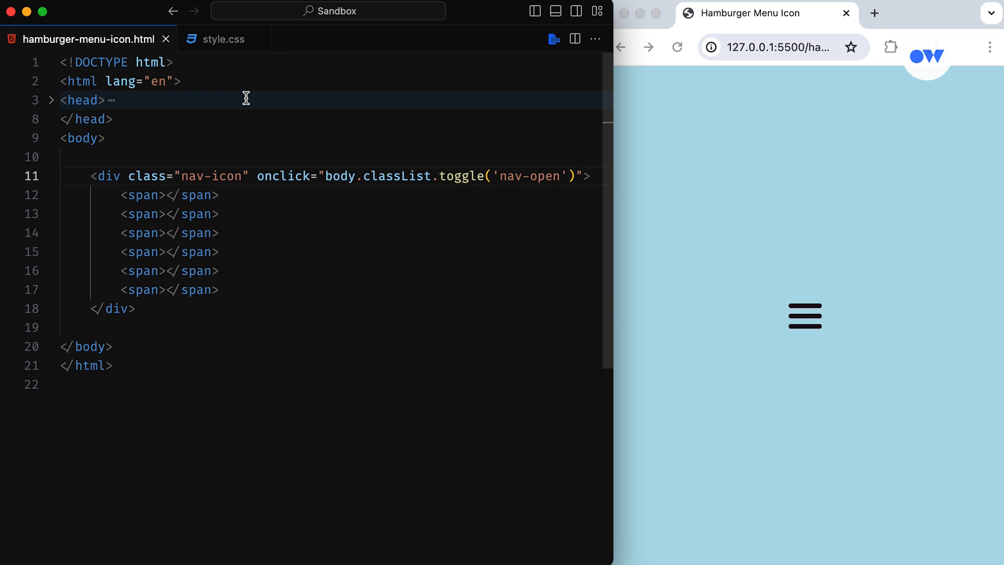
pyautogui.click(223, 39)
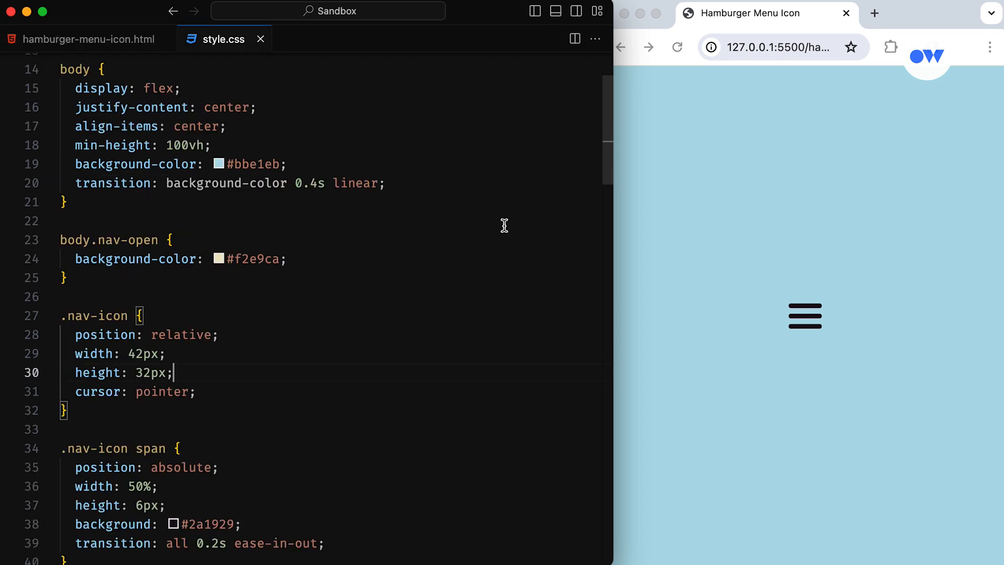
# Step: Click the icon three times to watch it morph between hamburger and X as the background changes
pyautogui.click(805, 316)
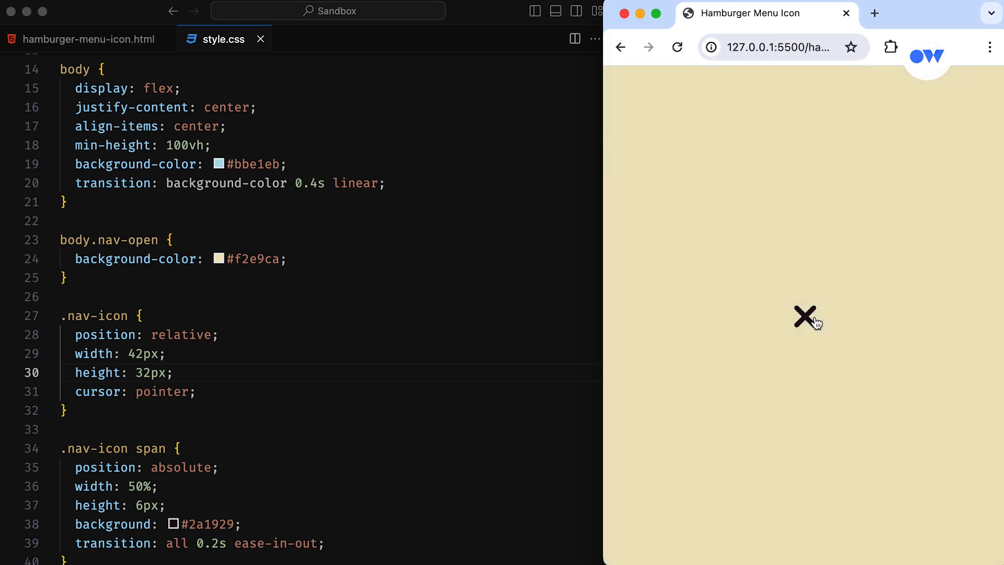
pyautogui.moveTo(812, 327)
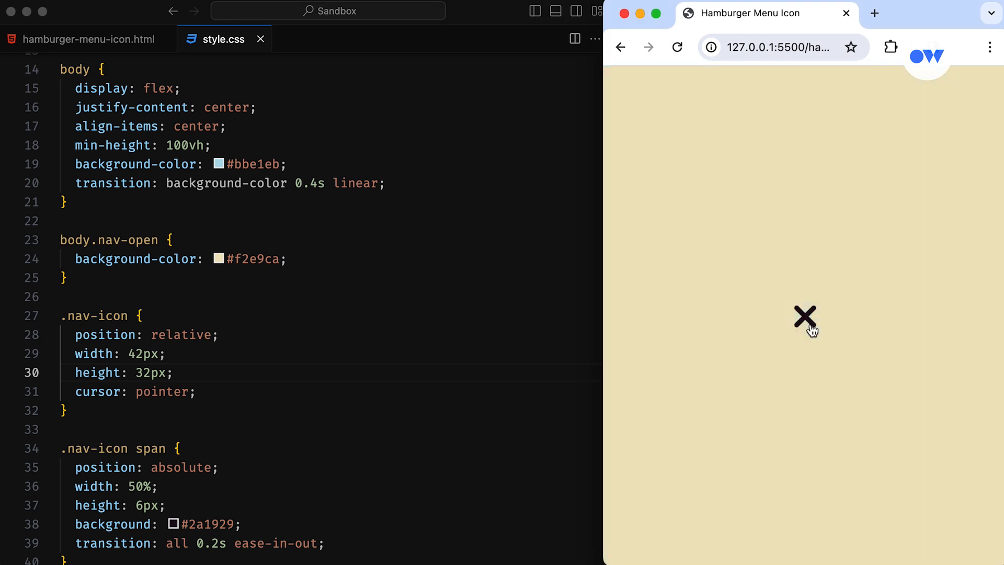
pyautogui.click(805, 318)
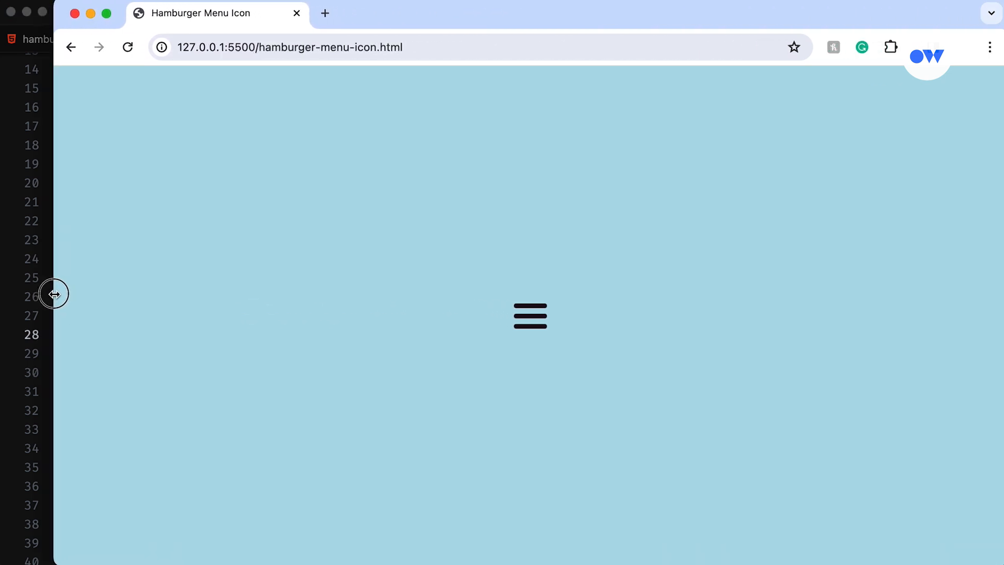
pyautogui.moveTo(530, 329)
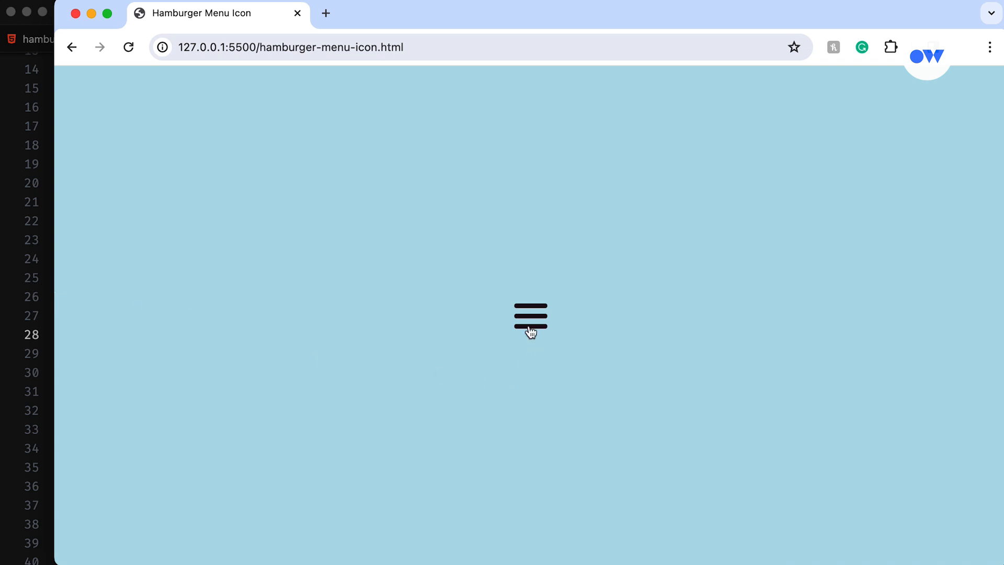
pyautogui.click(530, 316)
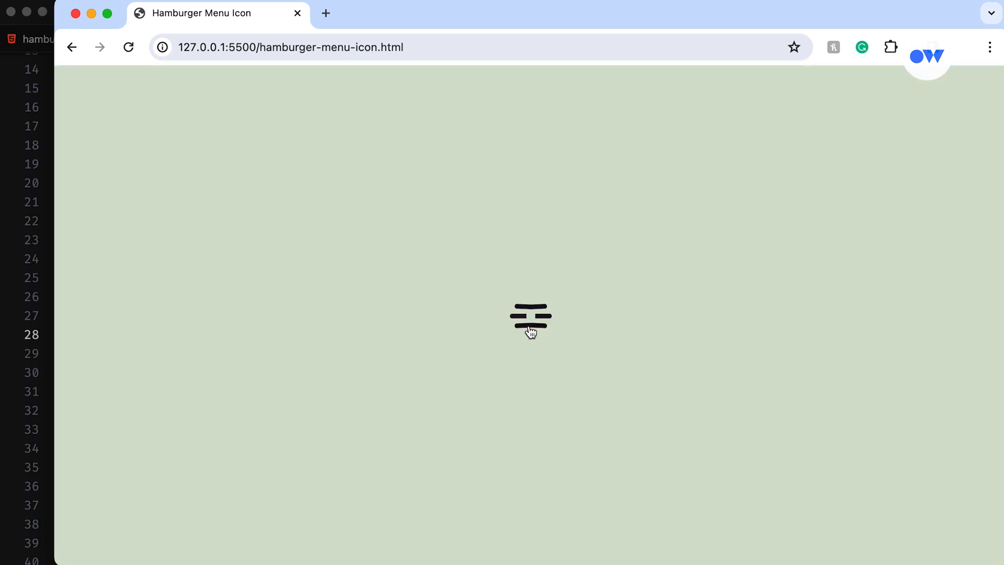